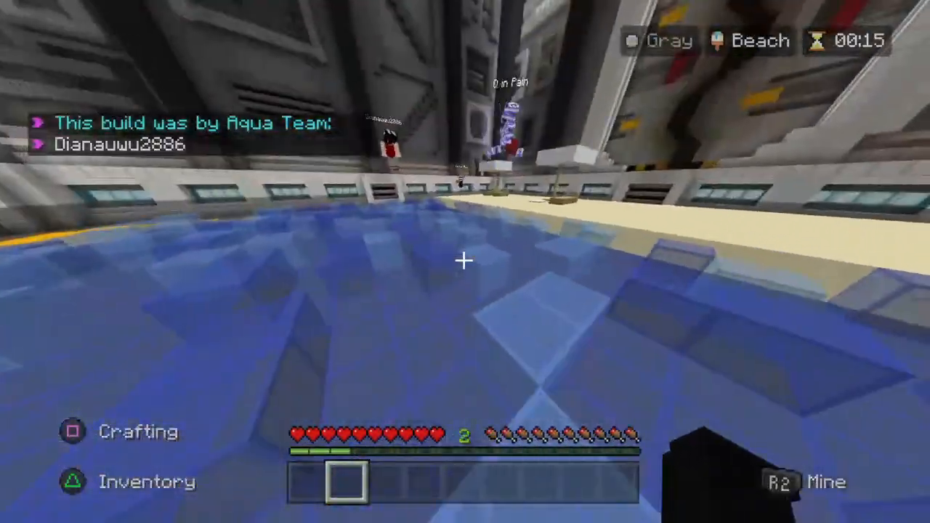
mouse_move(465, 261)
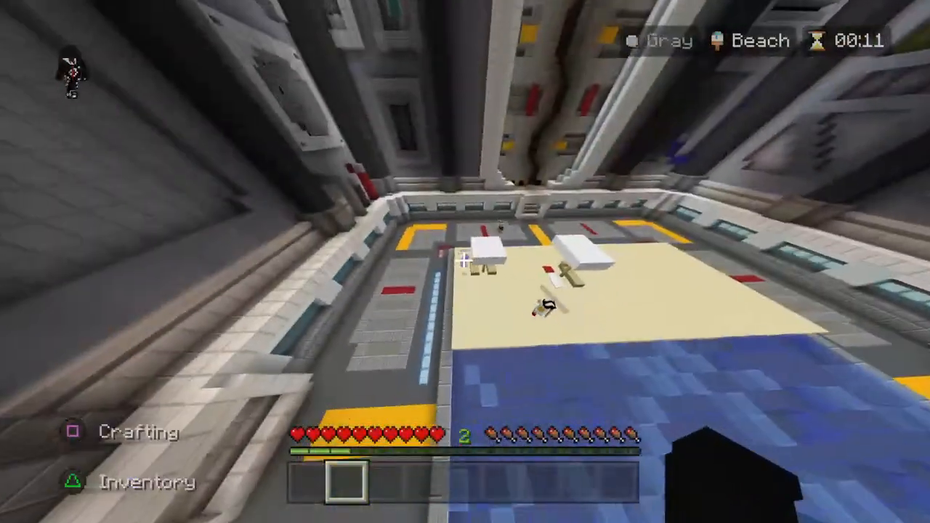
mouse_move(465, 262)
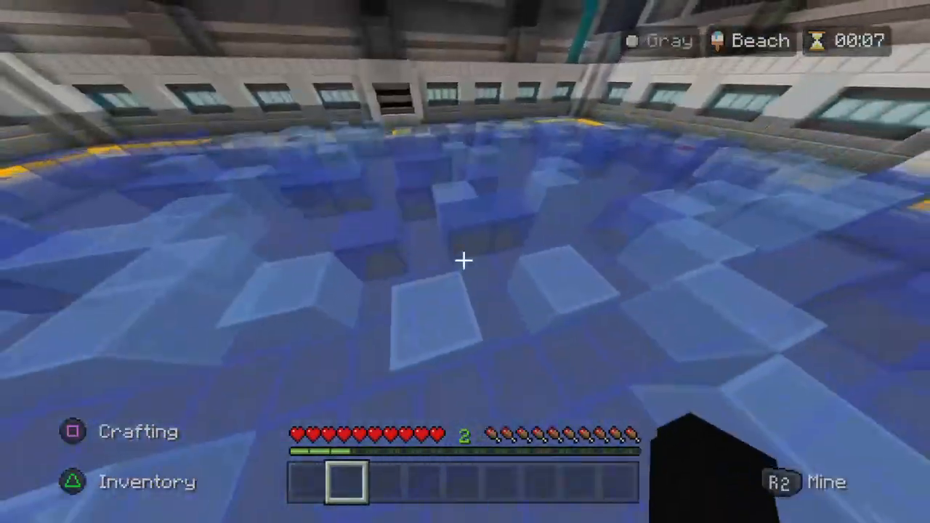
mouse_move(465, 261)
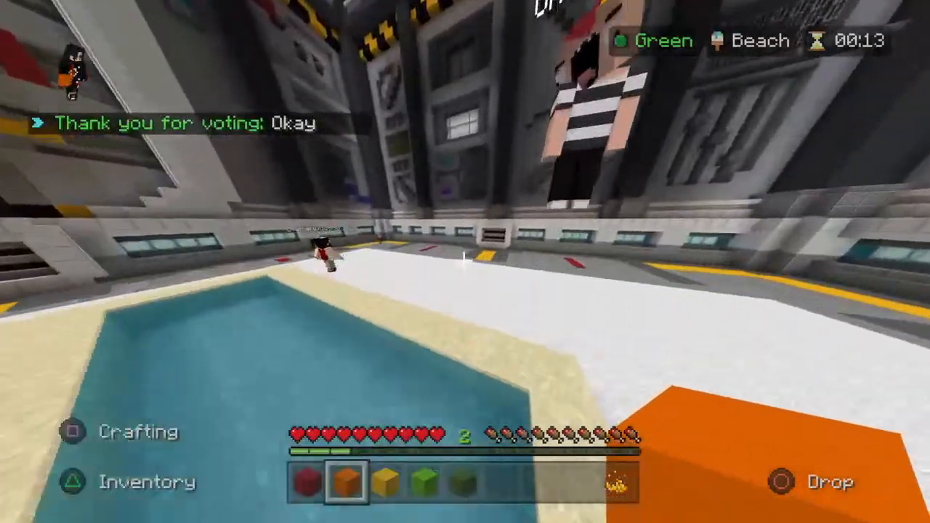
mouse_move(465, 261)
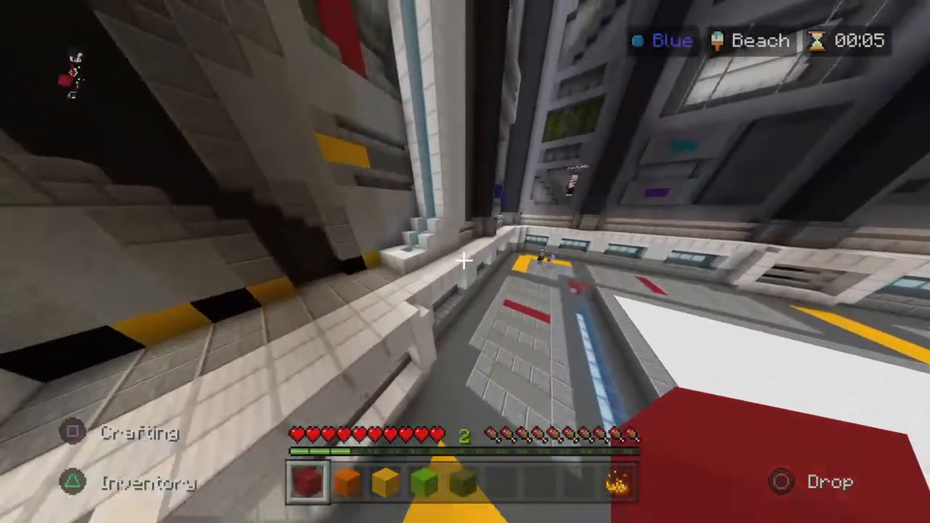
mouse_move(465, 261)
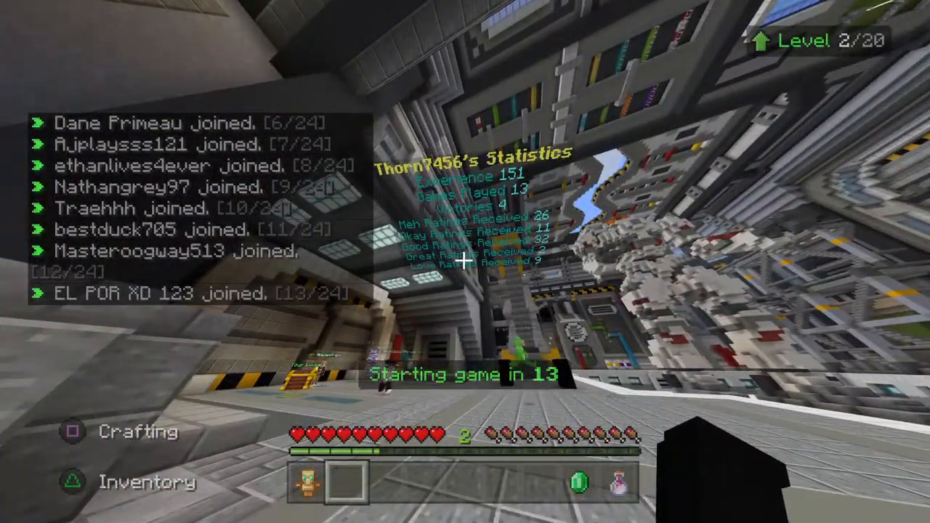
mouse_move(465, 261)
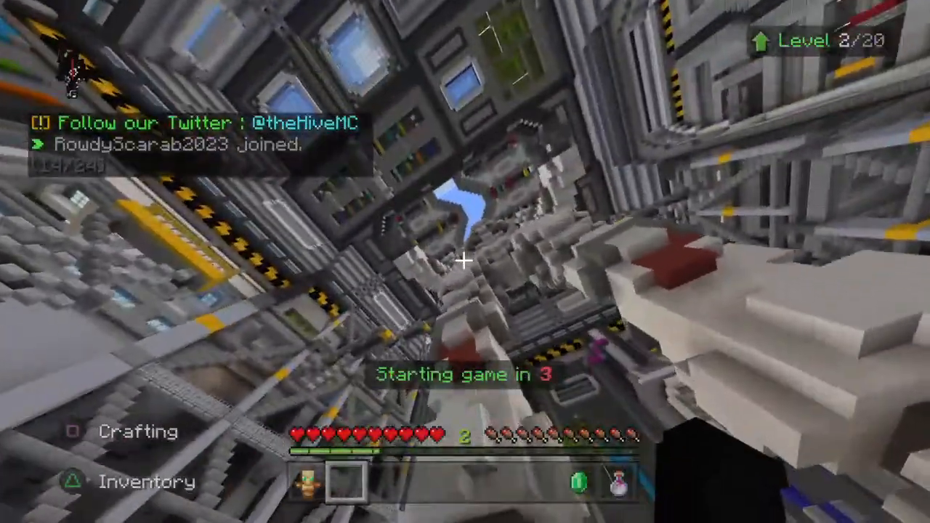
mouse_move(465, 261)
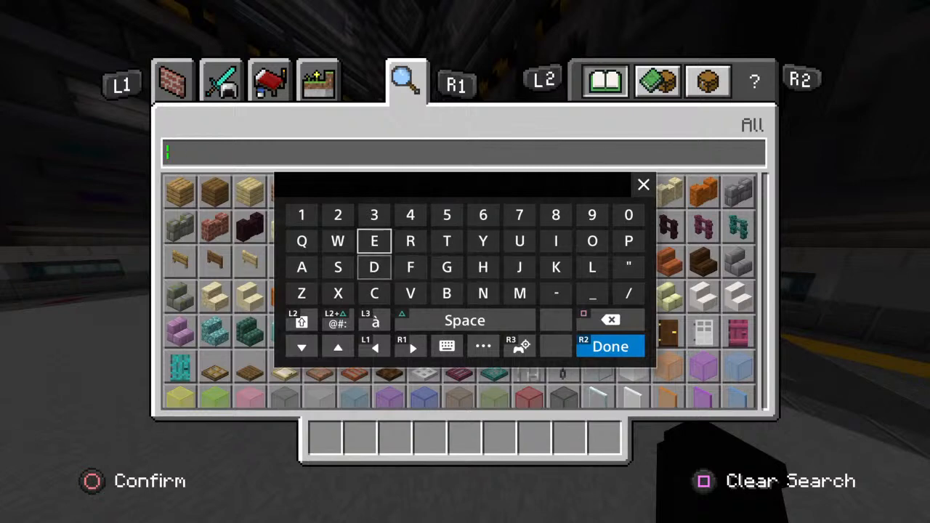
Step: Take White Concrete from the creative inventory into the hotbar
type("e")
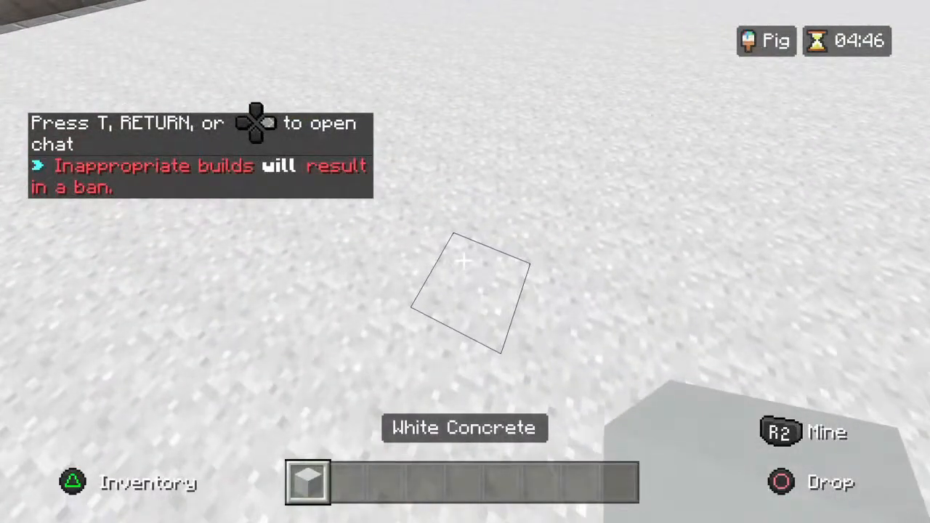
Step: Briefly open and close chat, then take Black Concrete into the hotbar
key("t")
type("/")
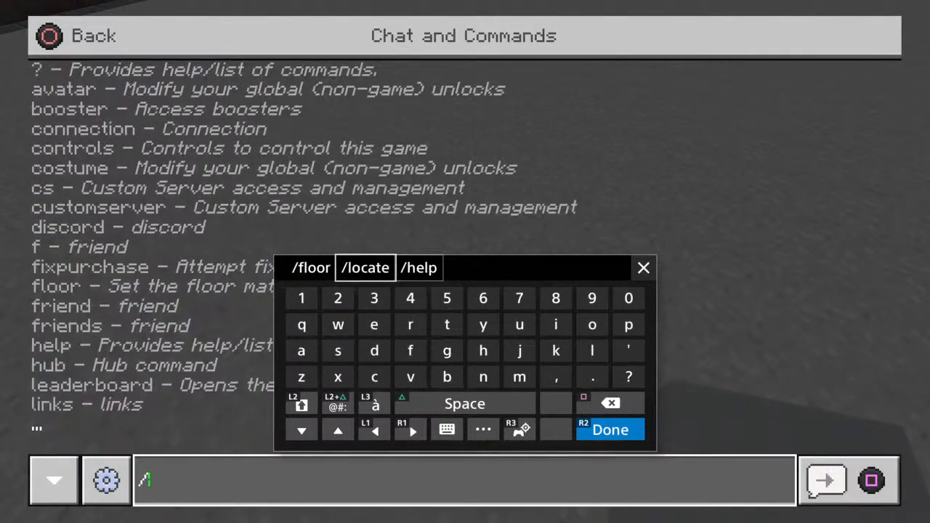
left_click(610, 429)
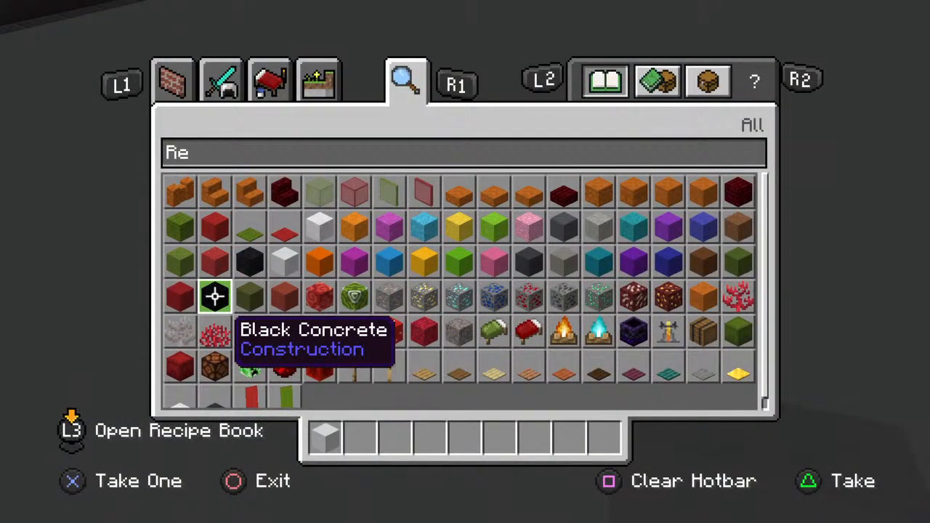
left_click(215, 296)
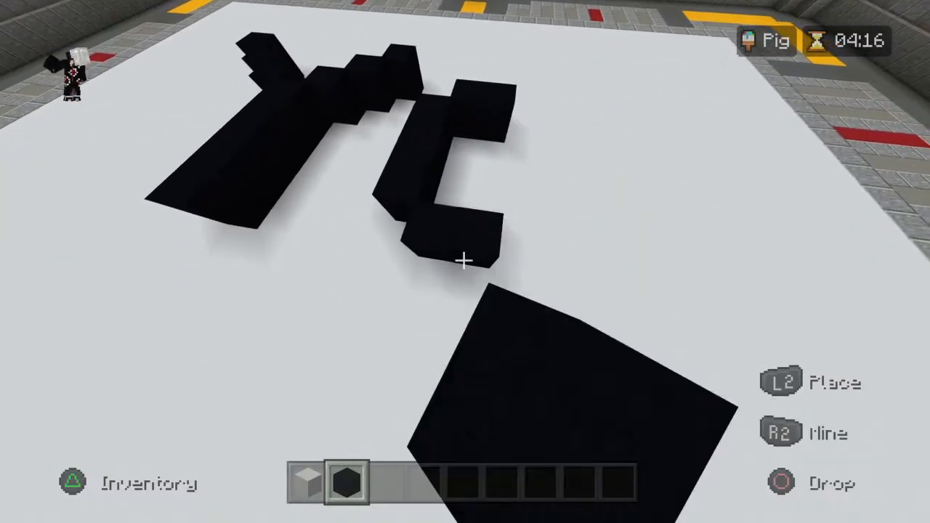
mouse_move(465, 262)
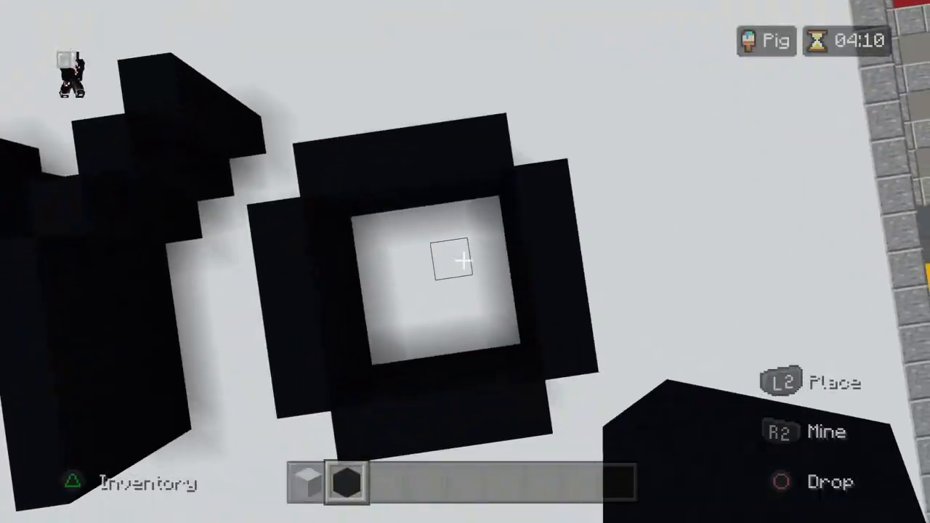
mouse_move(465, 262)
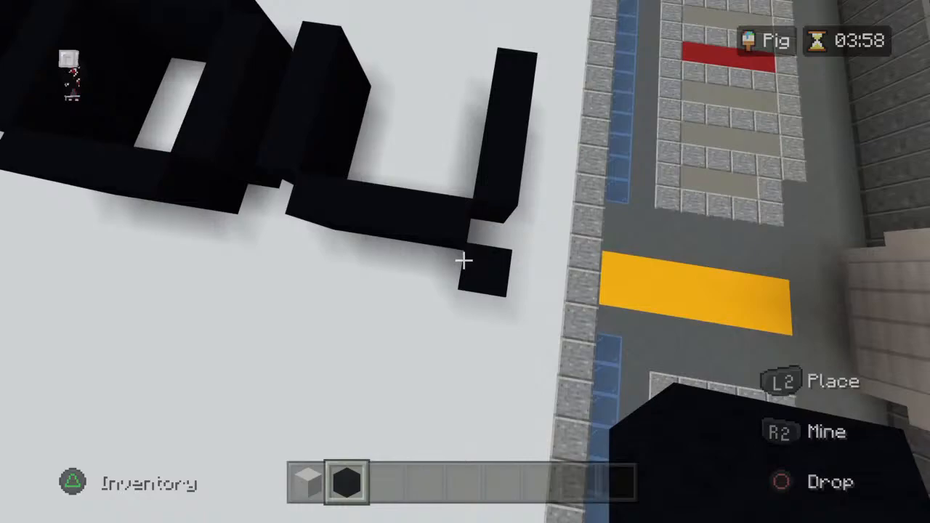
mouse_move(466, 261)
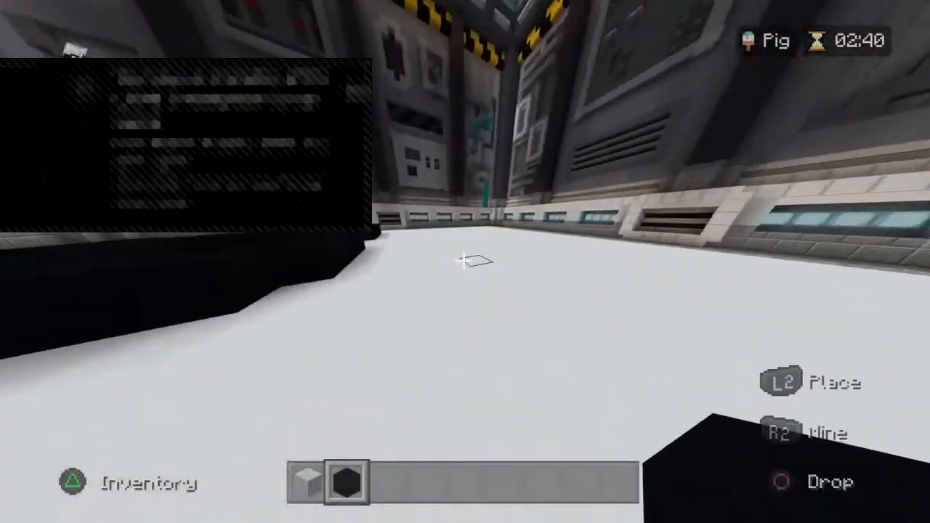
mouse_move(465, 261)
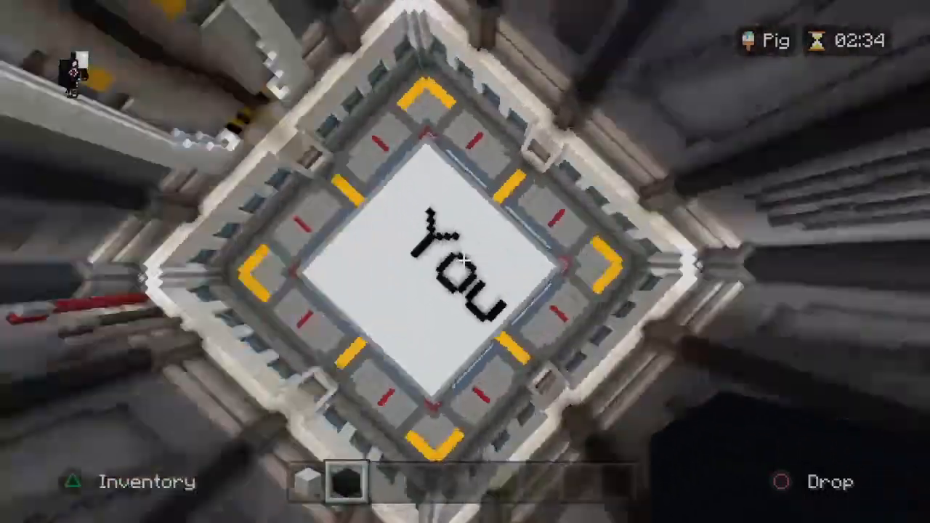
mouse_move(465, 262)
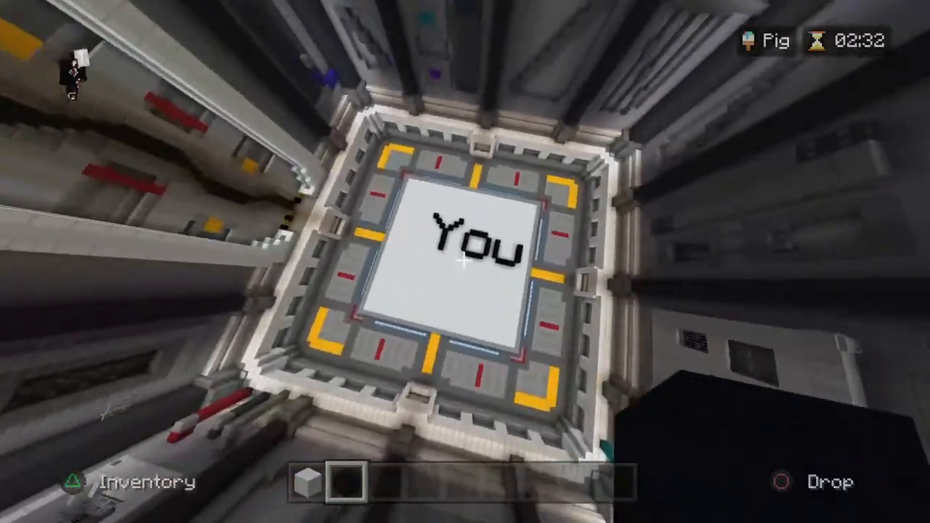